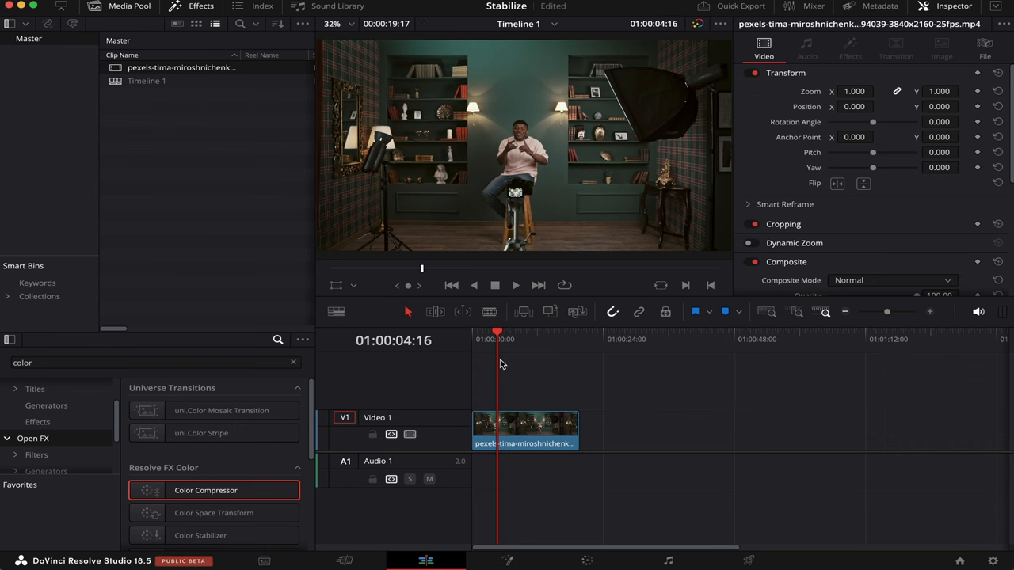
mouse_move(529, 361)
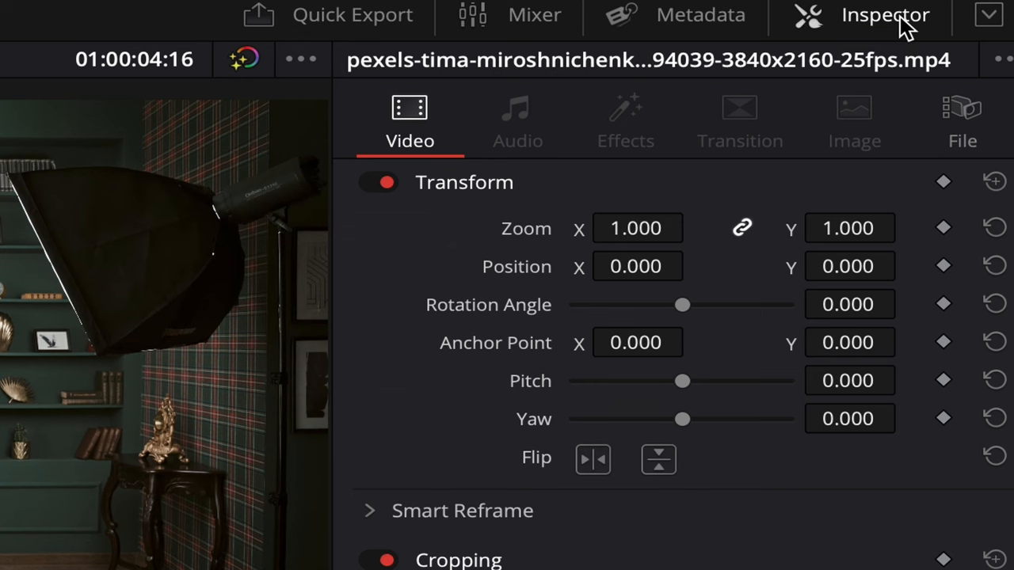
mouse_move(733, 465)
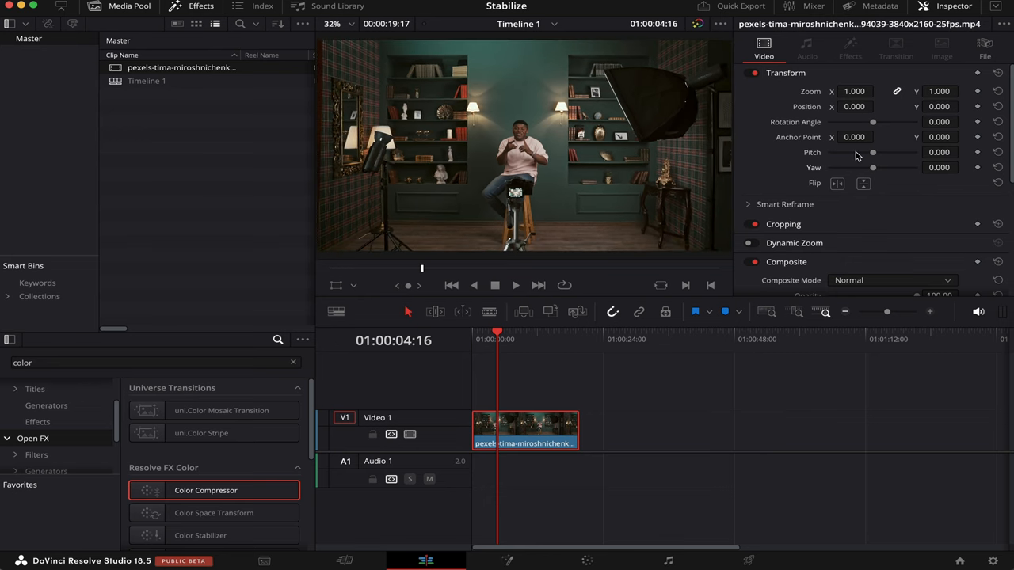
mouse_move(853, 209)
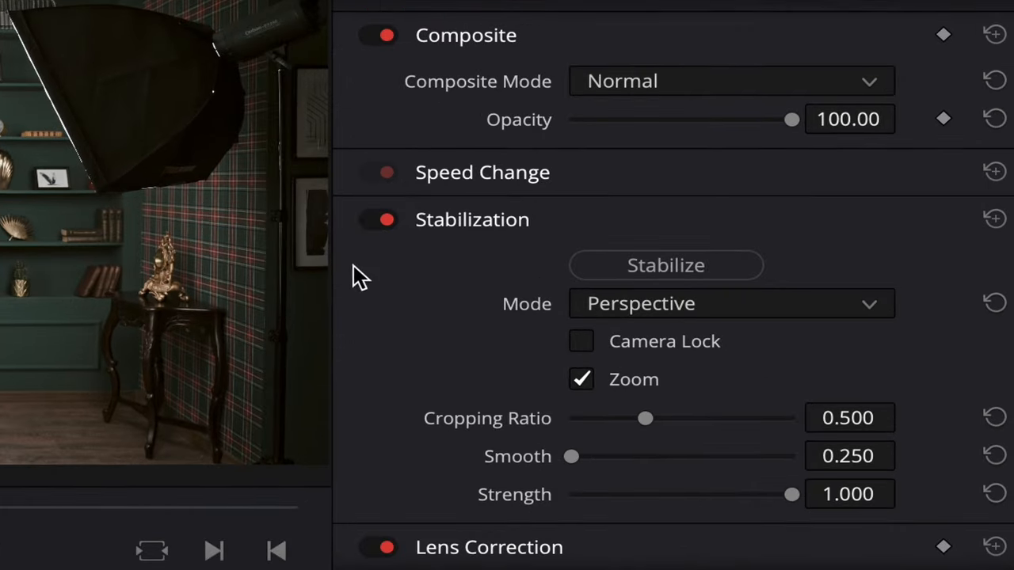
mouse_move(437, 307)
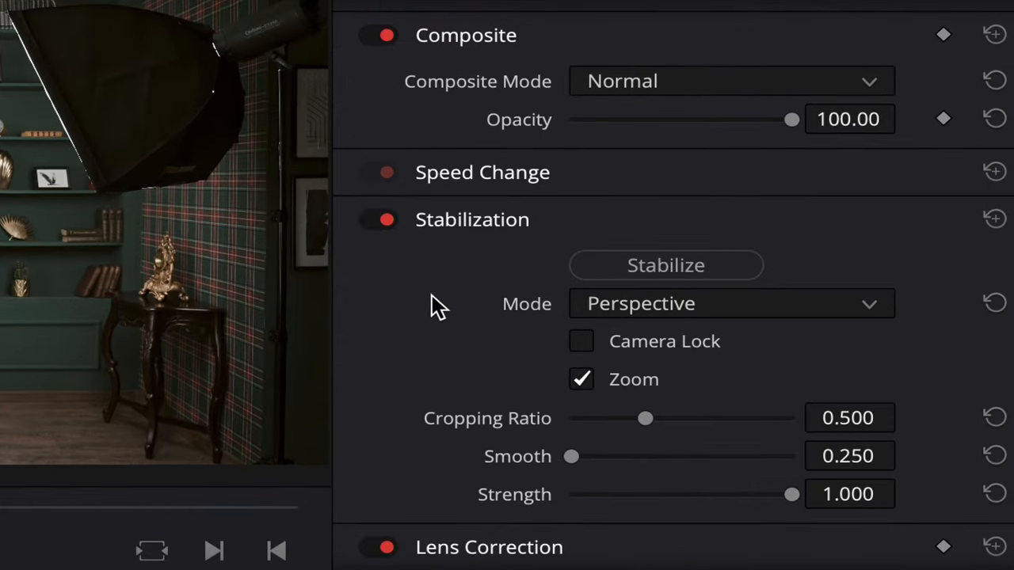
mouse_move(658, 282)
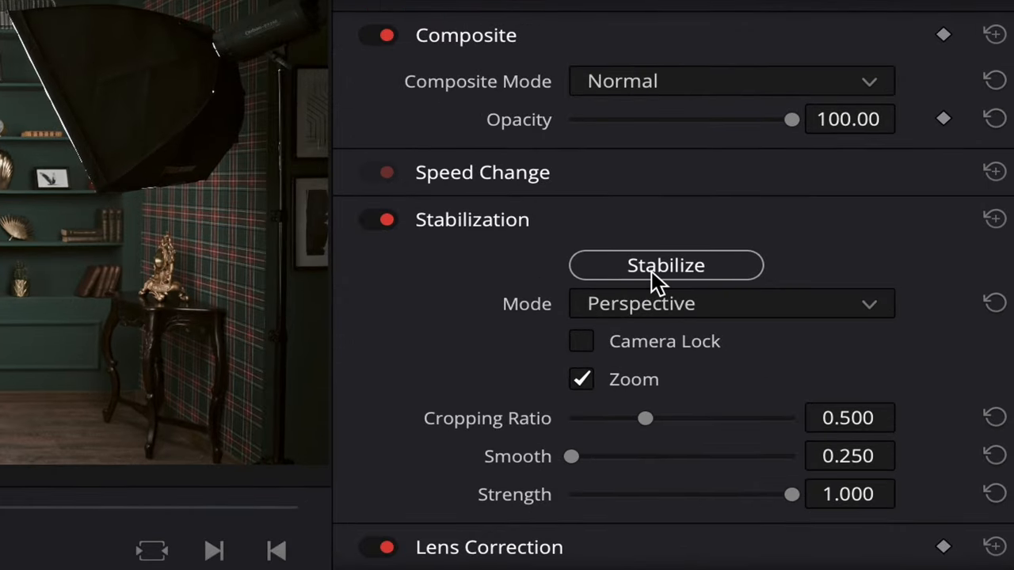
- Run Stabilize on the clip in Perspective mode from the Inspector's Stabilization section
click(665, 266)
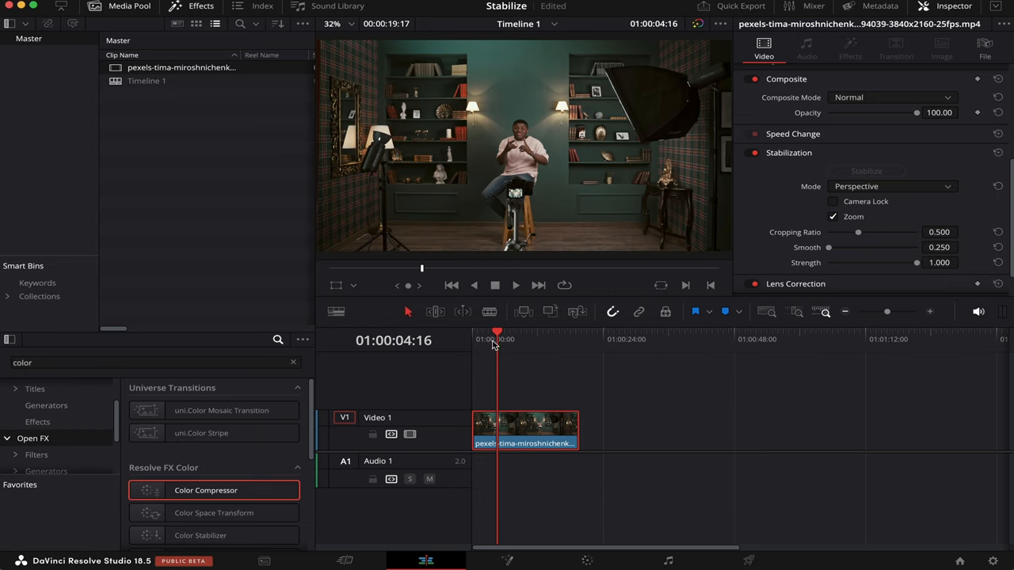
- Enable Camera Lock so the stabilized shot holds completely still
click(499, 342)
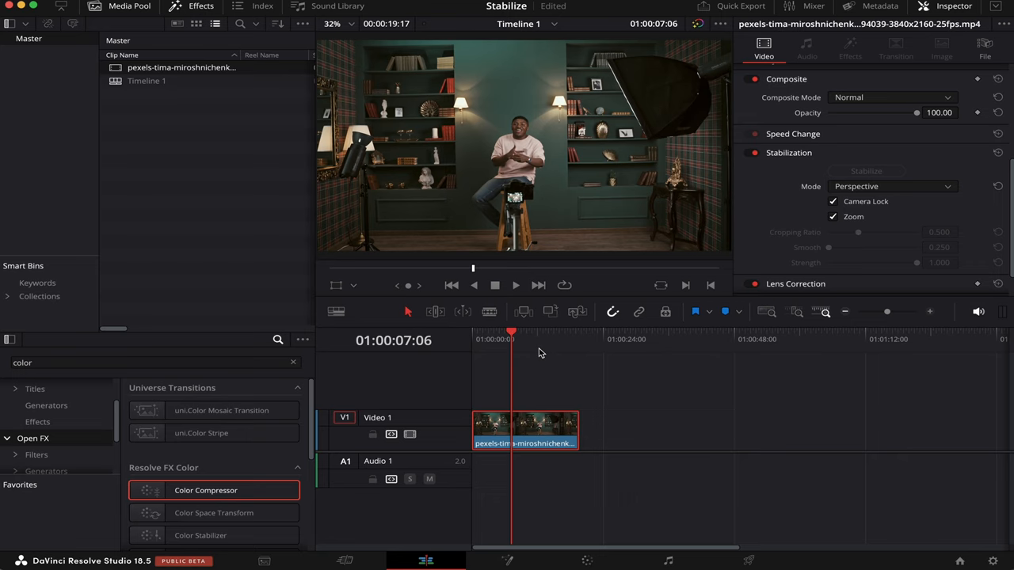
mouse_move(532, 345)
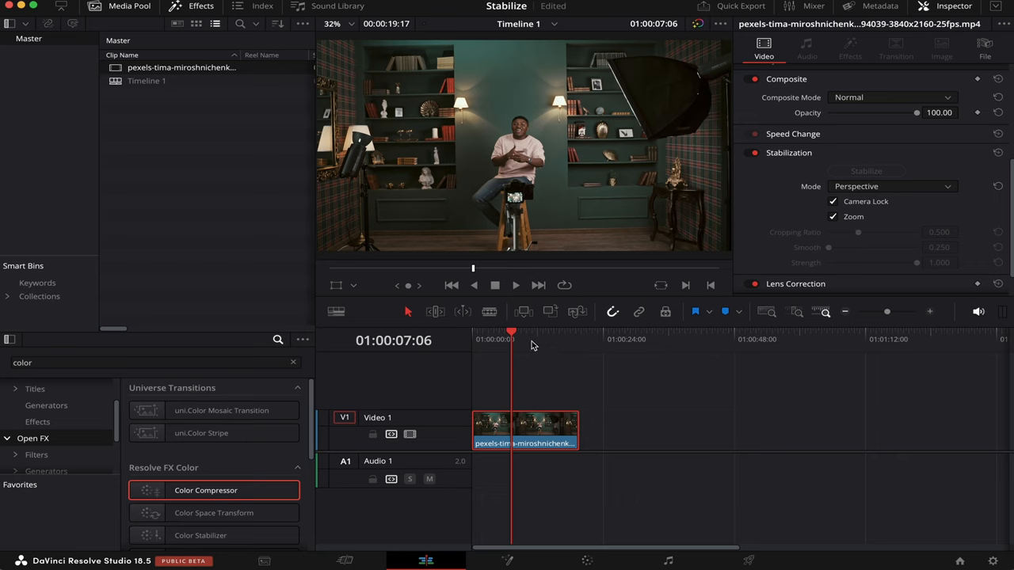